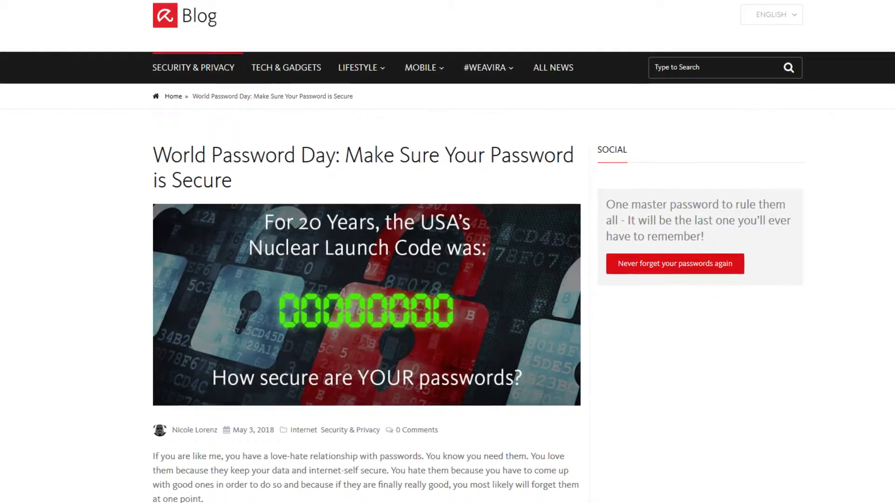
{"action": "scroll", "scroll_direction": "down", "scroll_amount": 3}
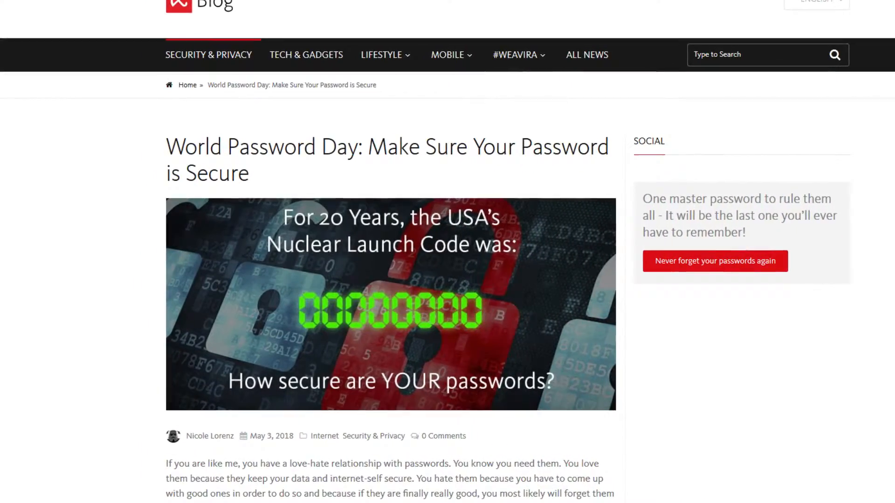
{"action": "scroll", "scroll_direction": "up", "scroll_amount": 3}
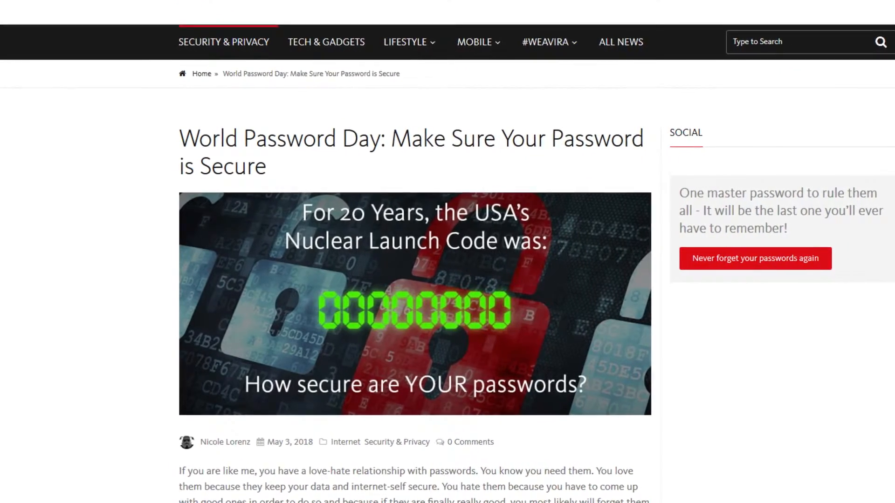
{"action": "scroll", "scroll_direction": "down", "scroll_amount": 3}
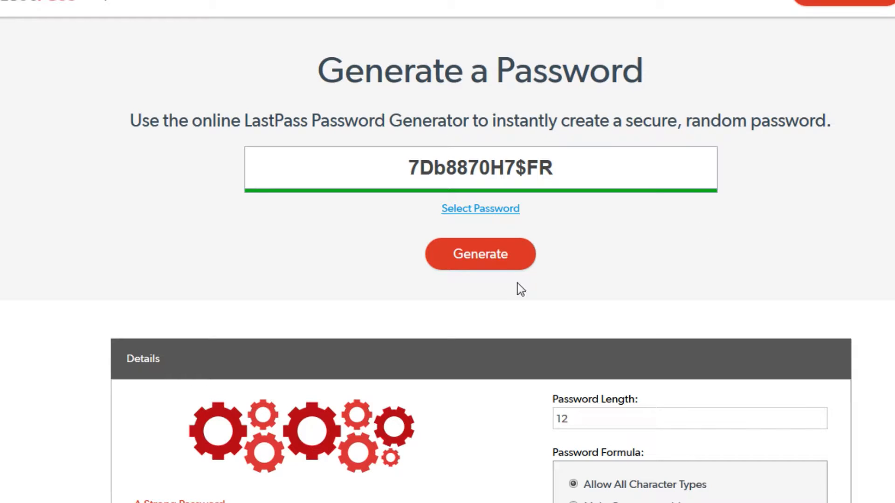
{"action": "left_click", "coordinate": [480, 254]}
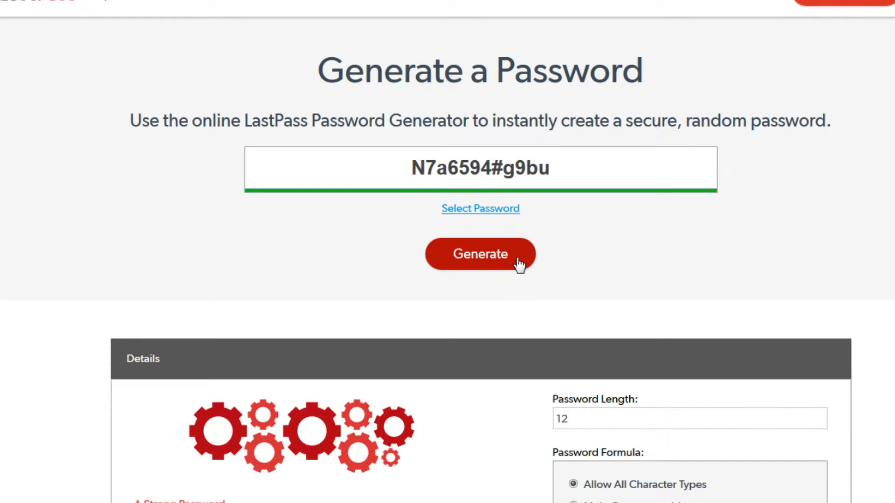
{"action": "left_click", "coordinate": [480, 254]}
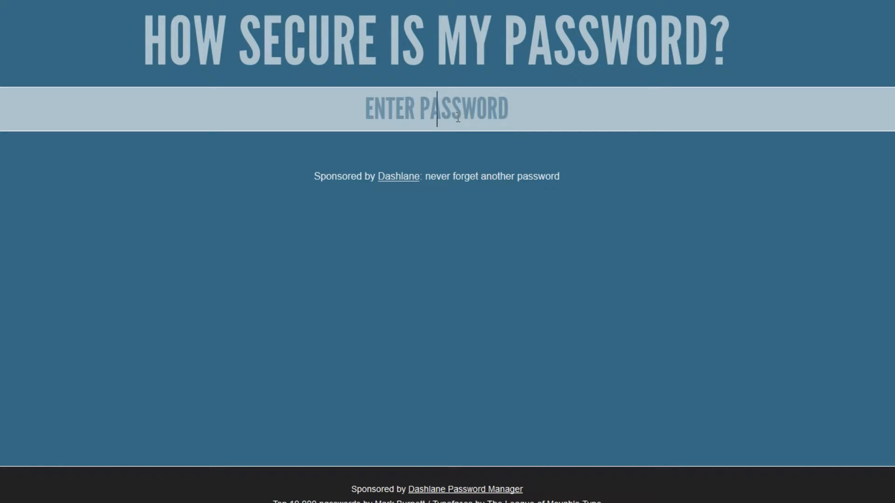
Enter the sample password 123 to see its estimated cracking time.
{"action": "type", "text": "123"}
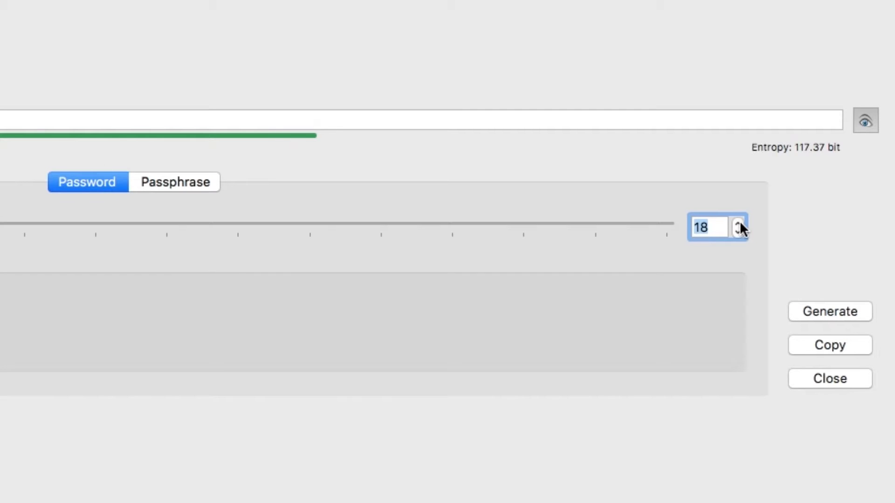
Raise the KeePassXC generator length to 28 characters, reaching 175.07-bit entropy.
{"action": "left_click", "coordinate": [740, 224]}
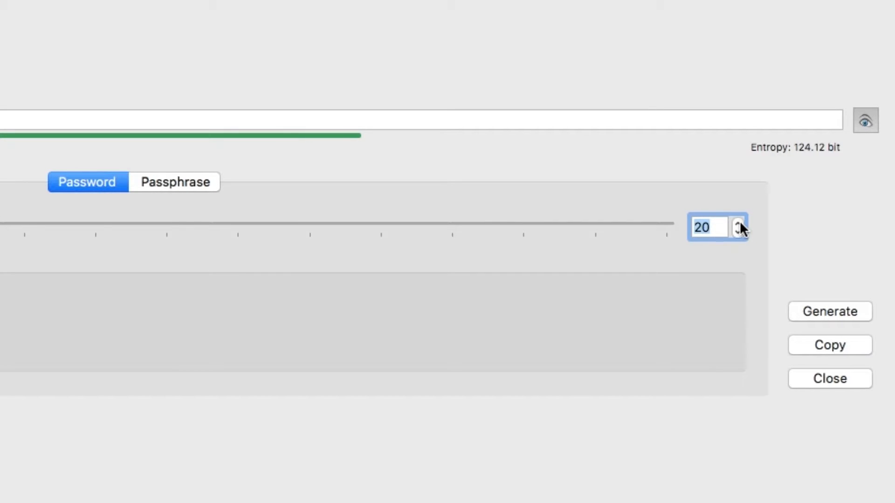
{"action": "left_click", "coordinate": [739, 224]}
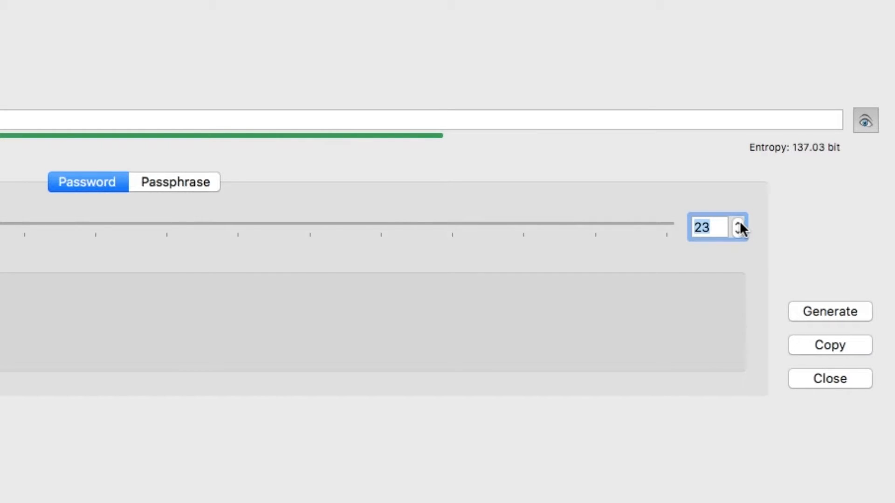
{"action": "left_click", "coordinate": [739, 223]}
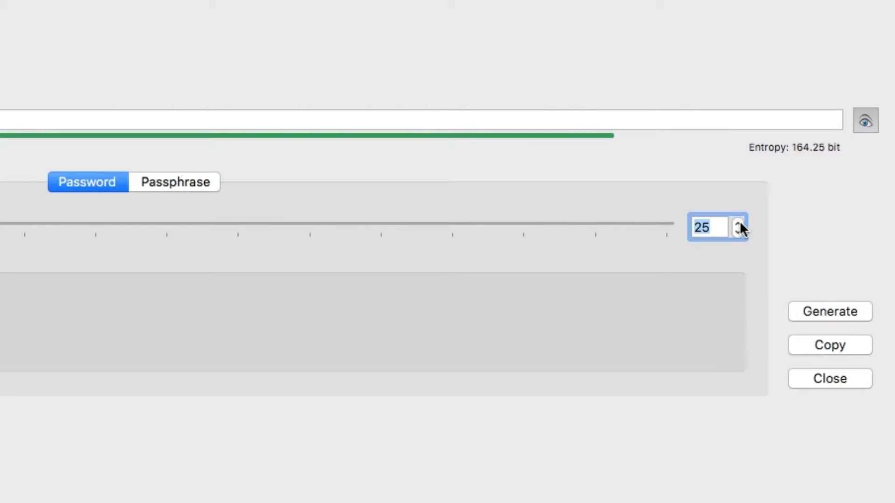
{"action": "left_click", "coordinate": [741, 222]}
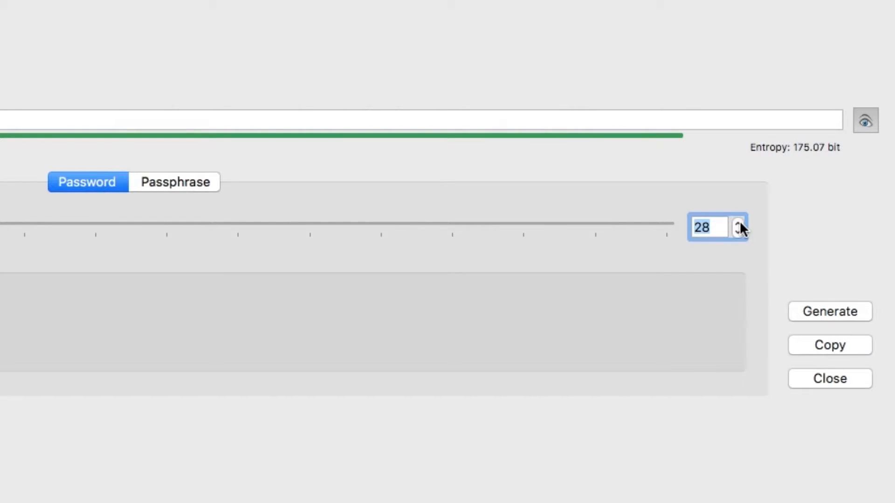
{"action": "left_click", "coordinate": [739, 223]}
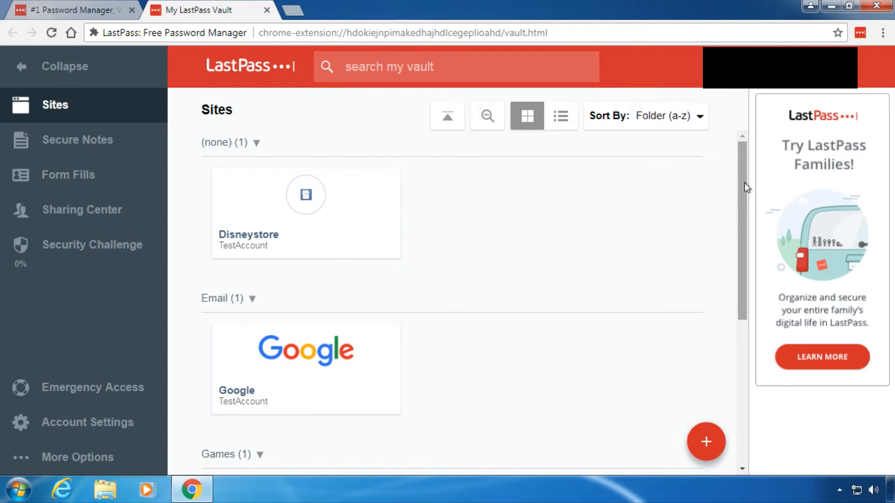
{"action": "scroll", "scroll_direction": "down", "scroll_amount": 3}
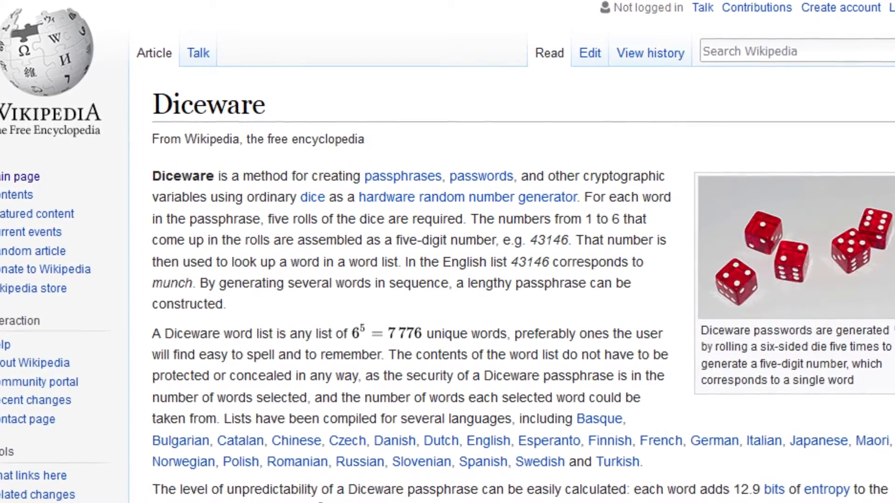
{"action": "scroll", "scroll_direction": "down", "scroll_amount": 3}
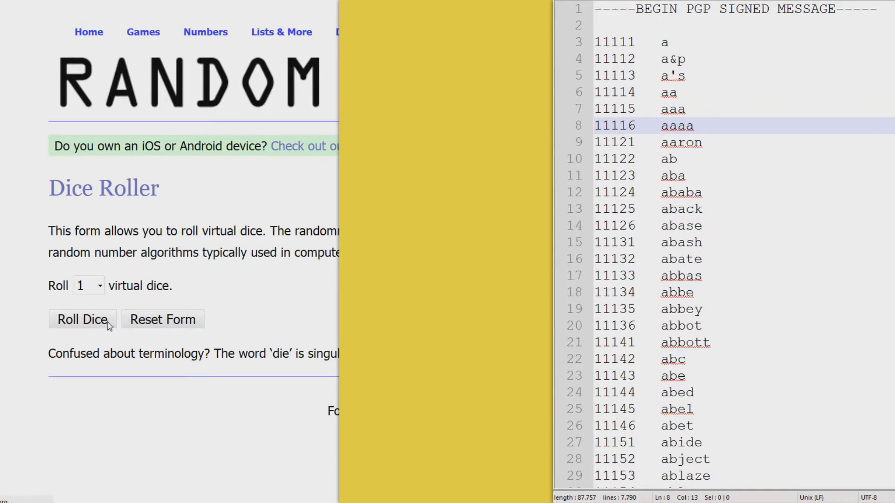
Roll the die five times to form 34126 and scroll the word list to it.
{"action": "left_click", "coordinate": [82, 319]}
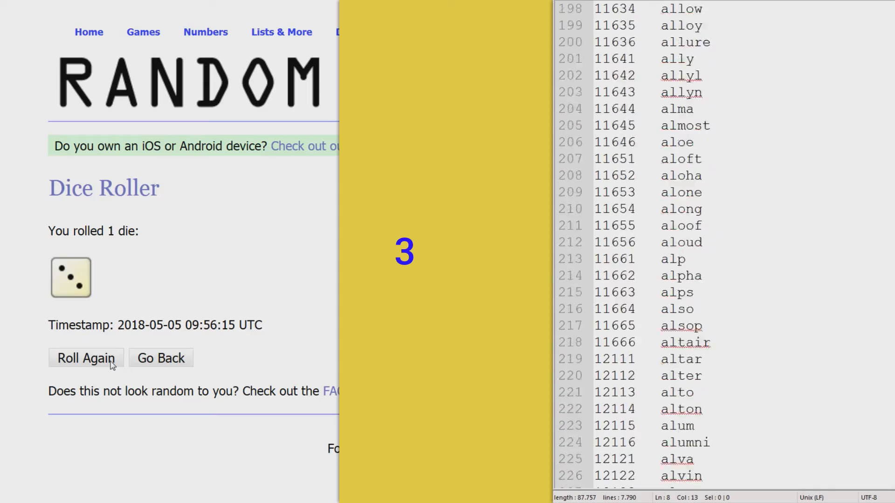
{"action": "left_click", "coordinate": [86, 358]}
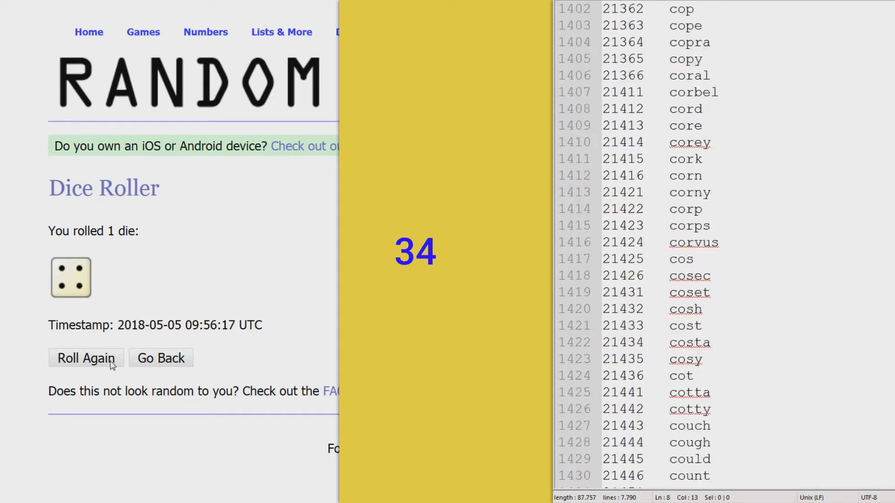
{"action": "left_click", "coordinate": [86, 358]}
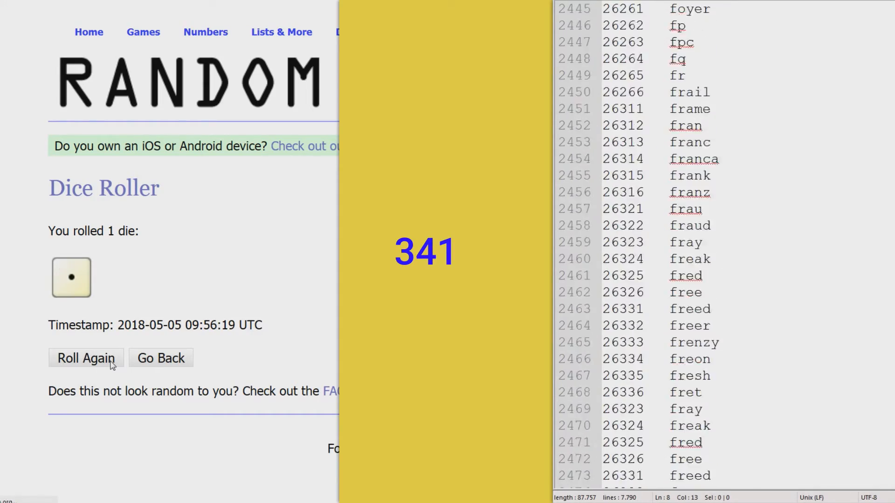
{"action": "left_click", "coordinate": [86, 358]}
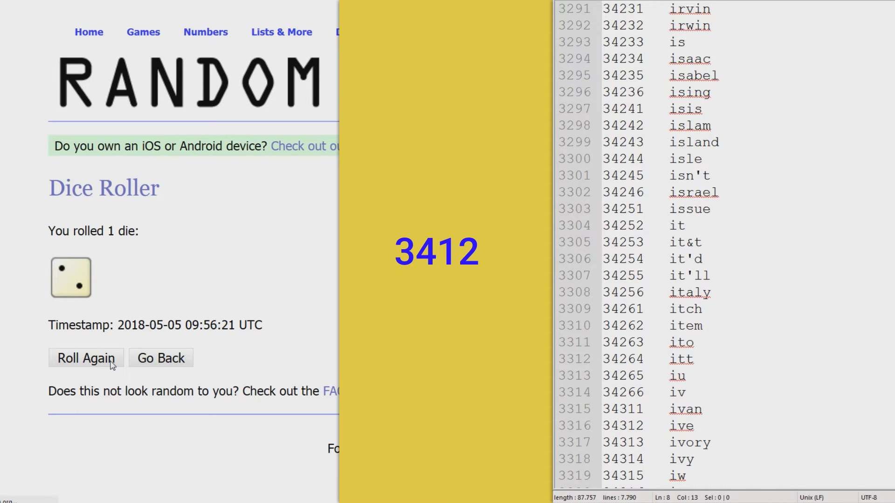
{"action": "left_click", "coordinate": [86, 358]}
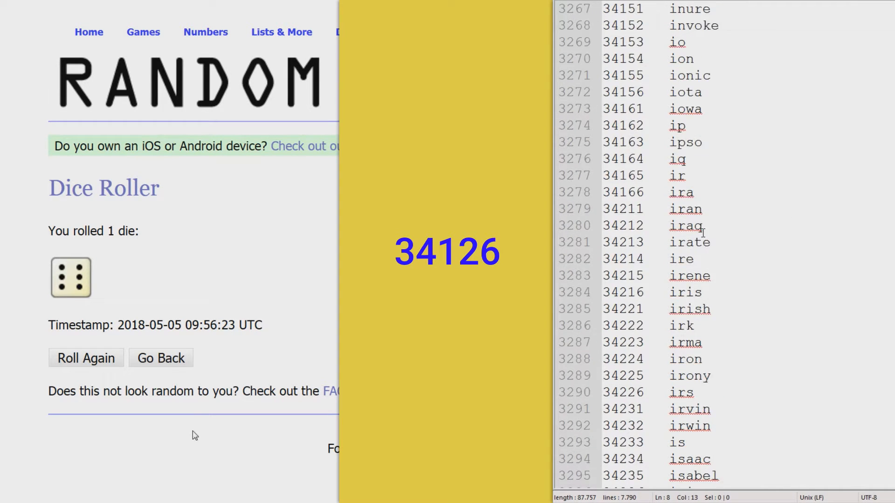
{"action": "scroll", "scroll_direction": "up", "scroll_amount": 3}
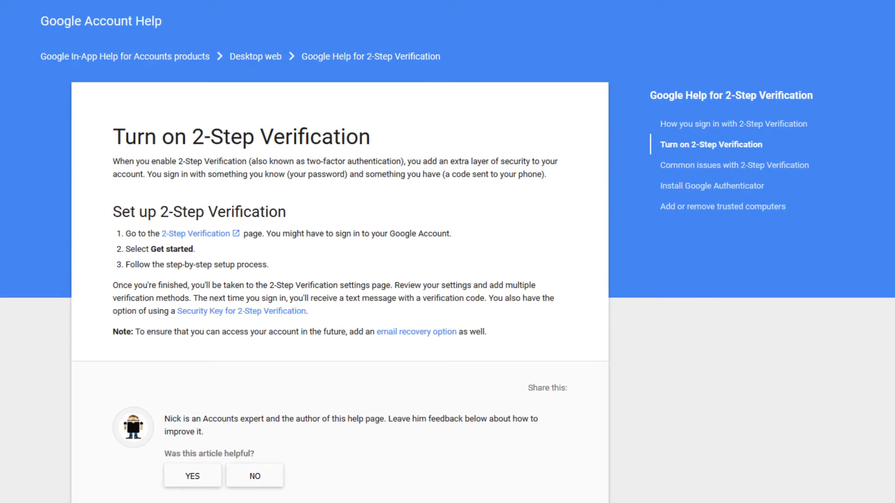
{"action": "scroll", "scroll_direction": "down", "scroll_amount": 3}
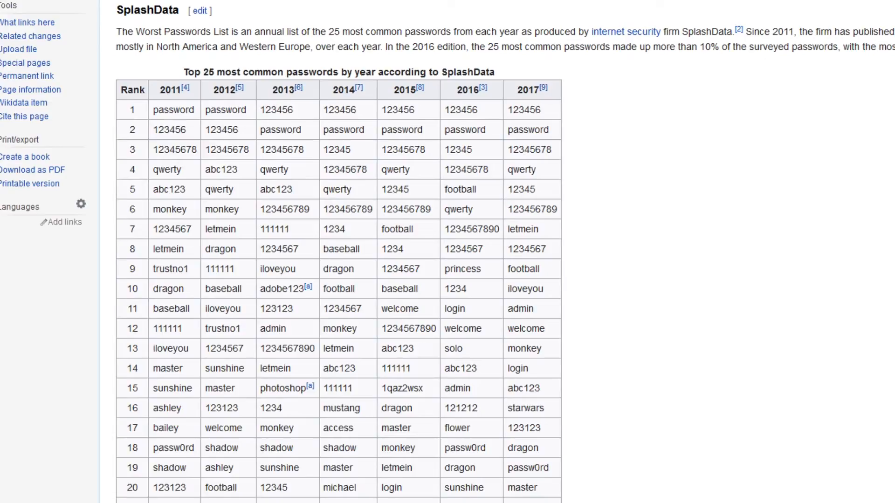
{"action": "scroll", "scroll_direction": "down", "scroll_amount": 3}
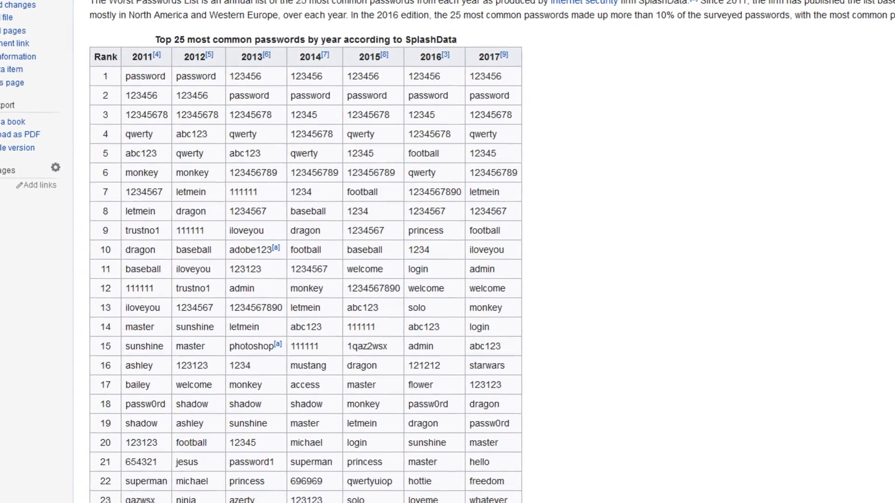